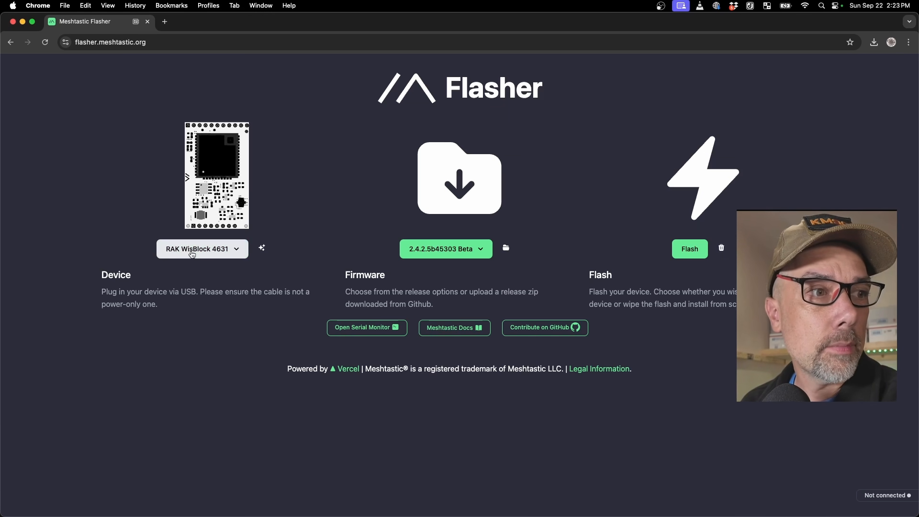
Select RAK WisBlock 4631 from the Nordic section of the device list
click(202, 248)
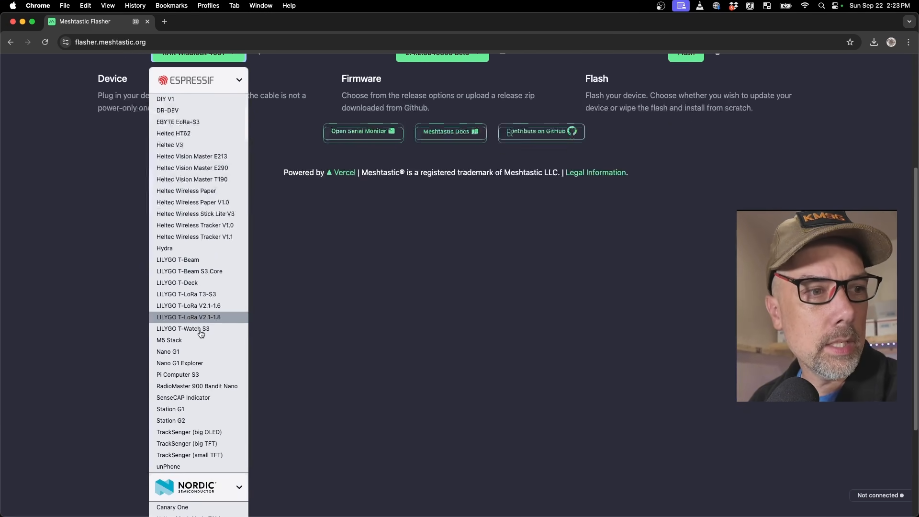
scroll(down, 3)
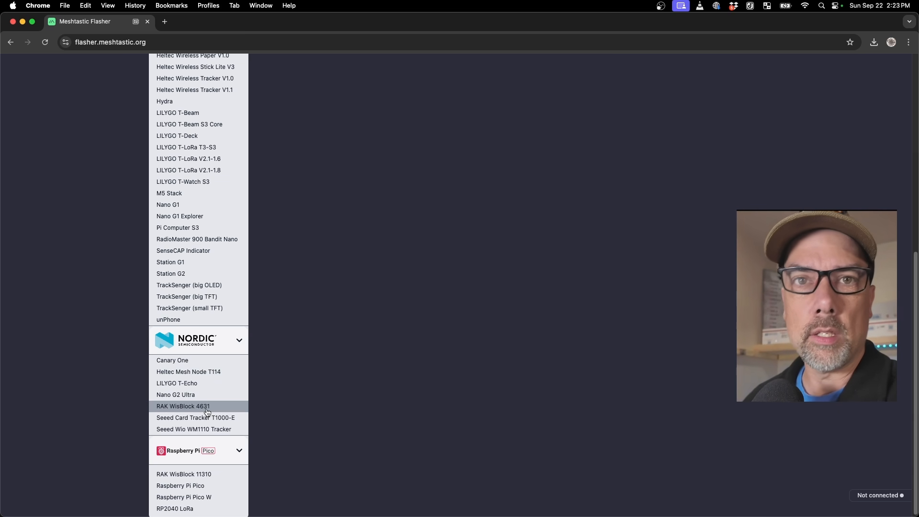
click(182, 405)
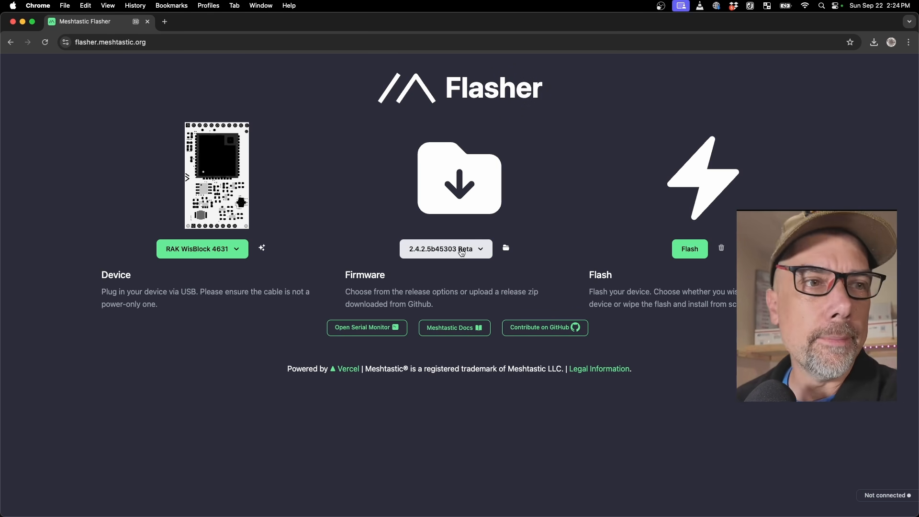
Choose firmware 2.4.2.5b45303 Beta and scroll through its release notes to the bottom
click(444, 248)
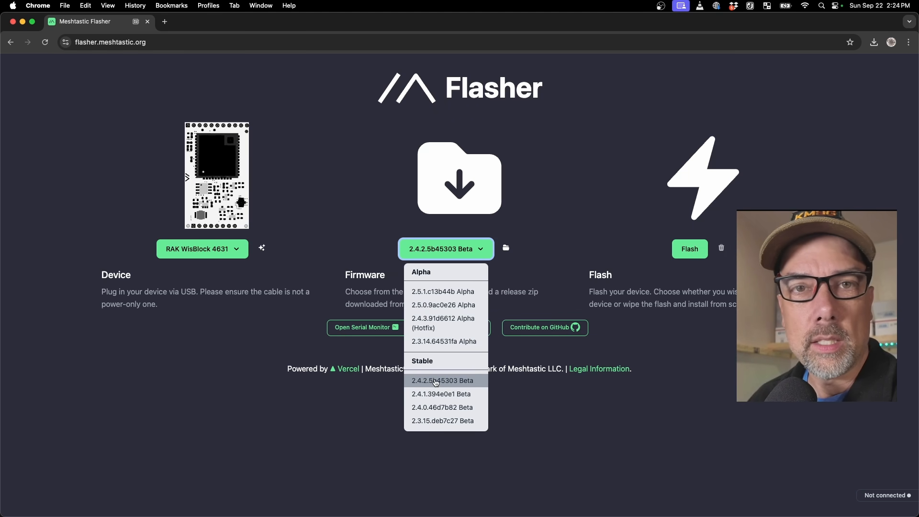
click(441, 381)
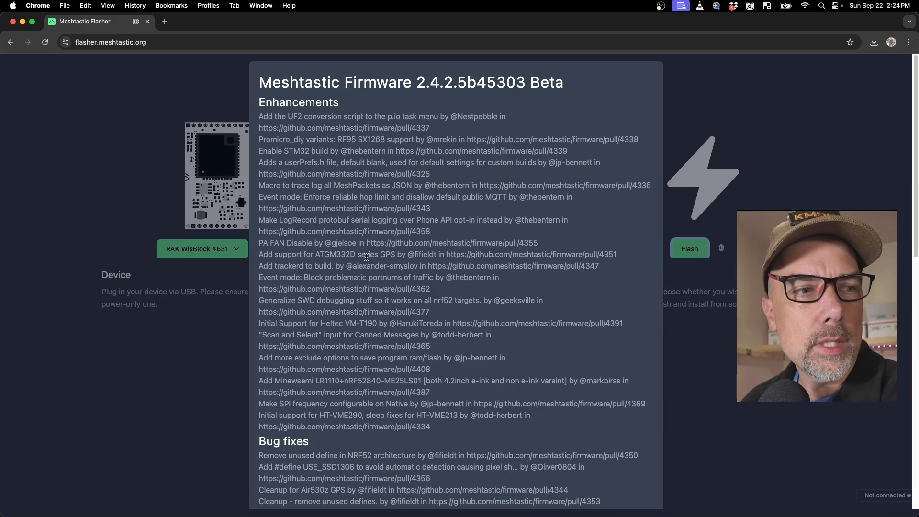
scroll(down, 3)
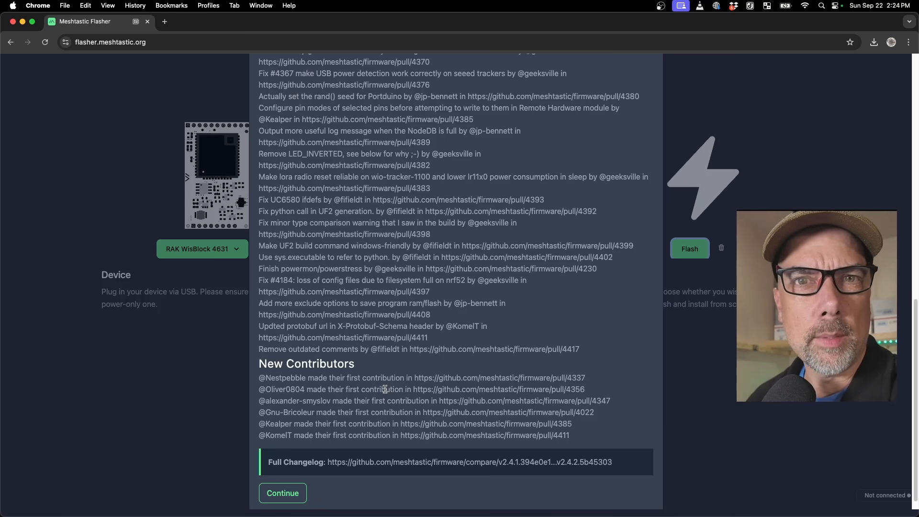
scroll(down, 3)
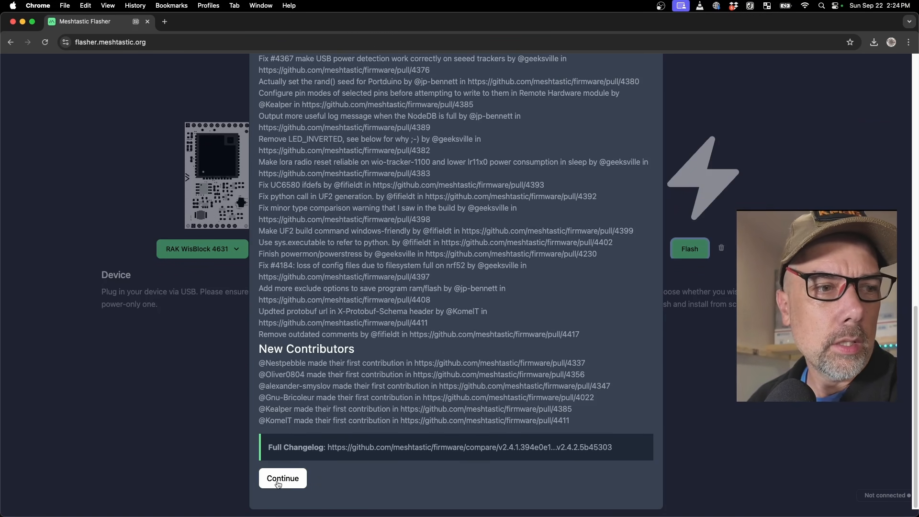
Continue past the release notes and open the Flash RAK WisBlock 4631 steps
click(282, 478)
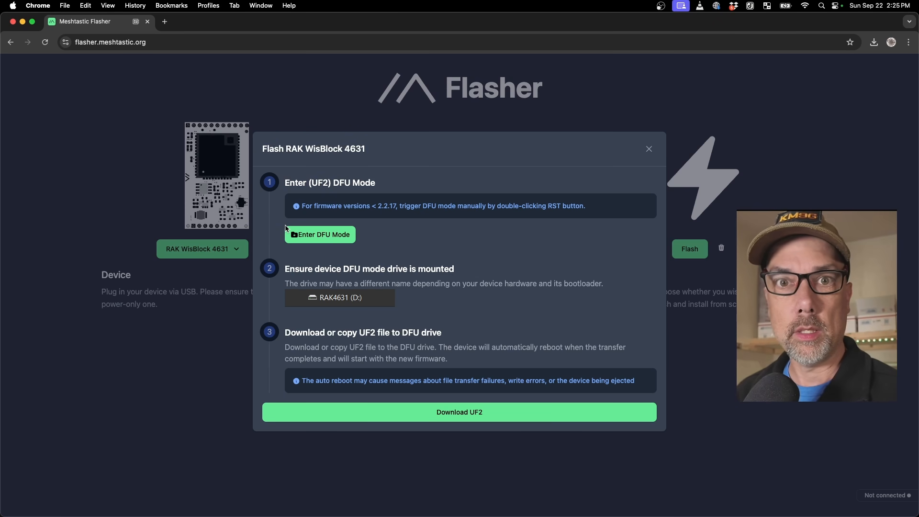
mouse_move(384, 238)
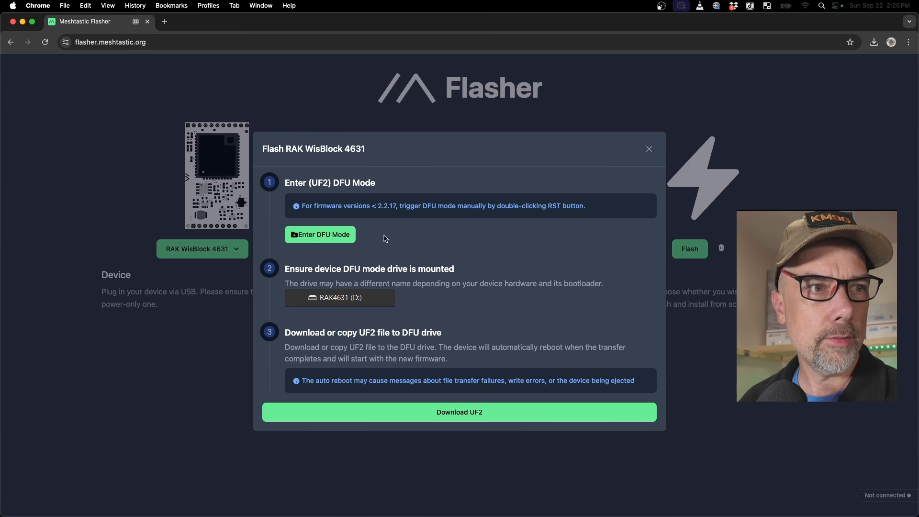
click(321, 234)
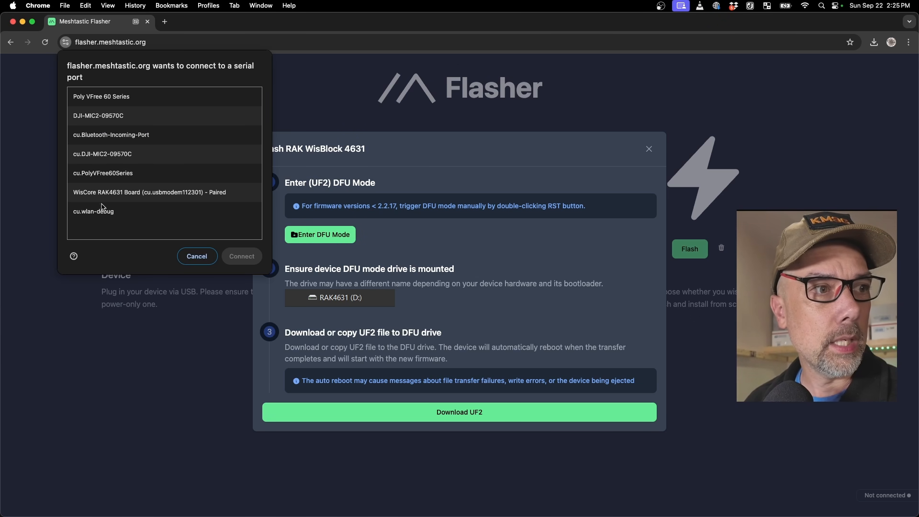
mouse_move(108, 199)
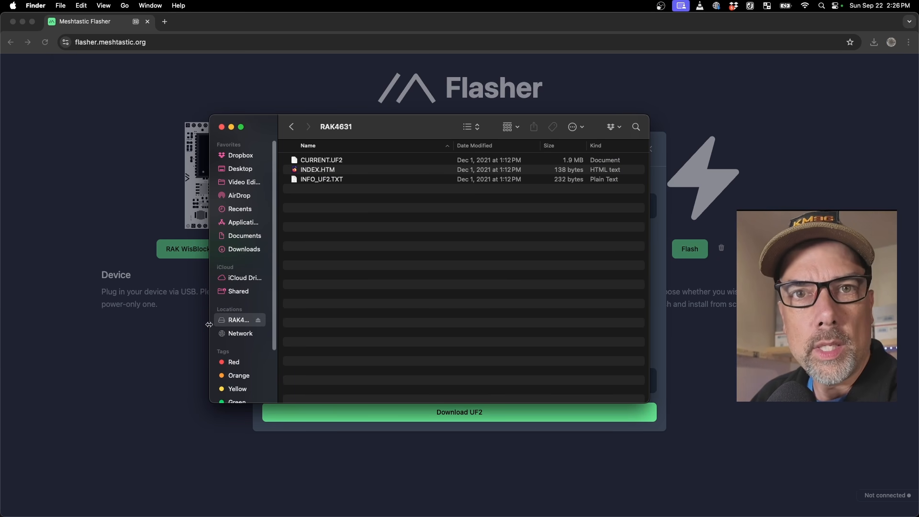
mouse_move(313, 308)
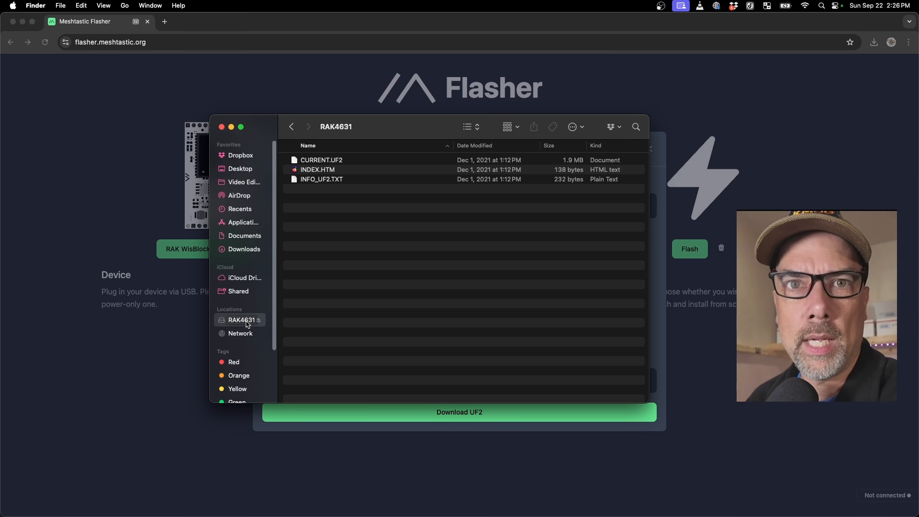
mouse_move(200, 333)
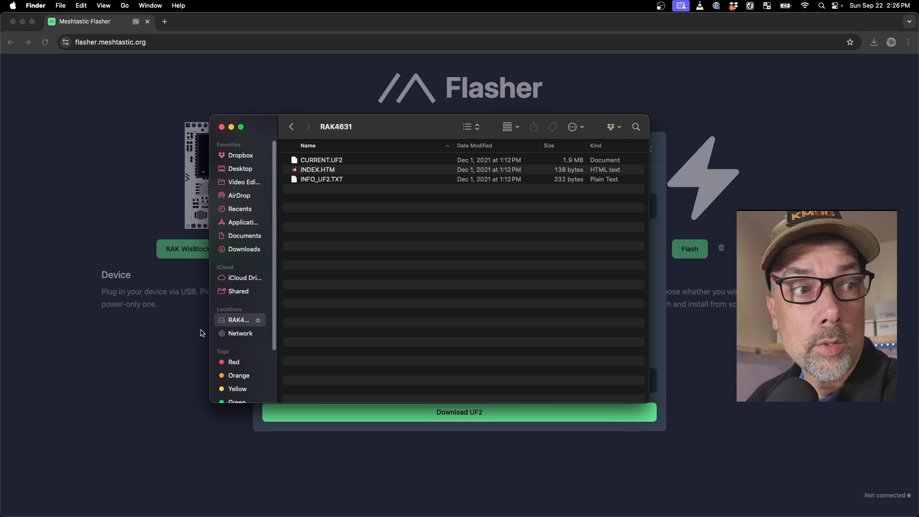
mouse_move(272, 224)
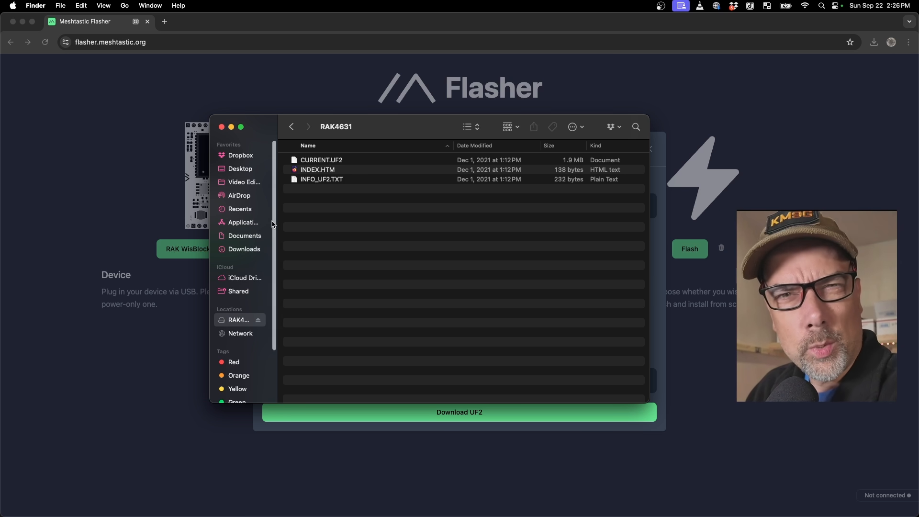
mouse_move(319, 250)
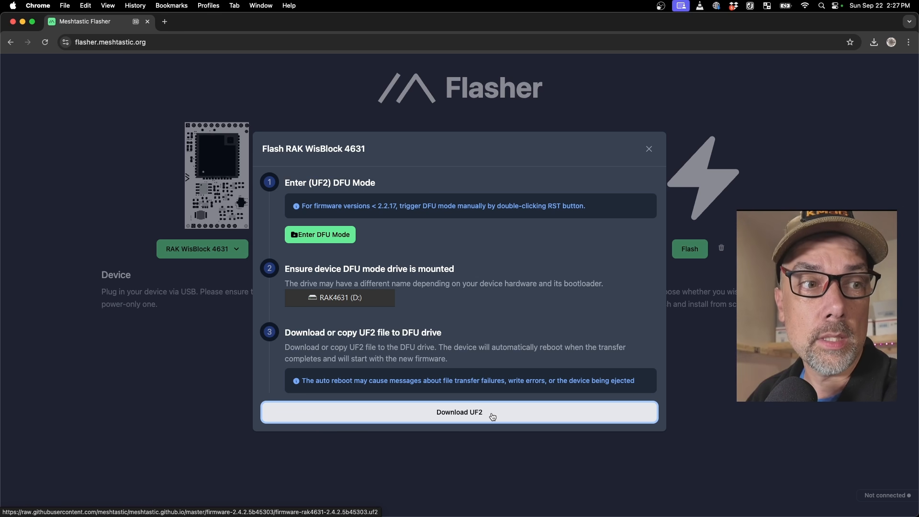
Download the 2.4.2.5b45303 RAK4631 UF2 firmware file
click(459, 412)
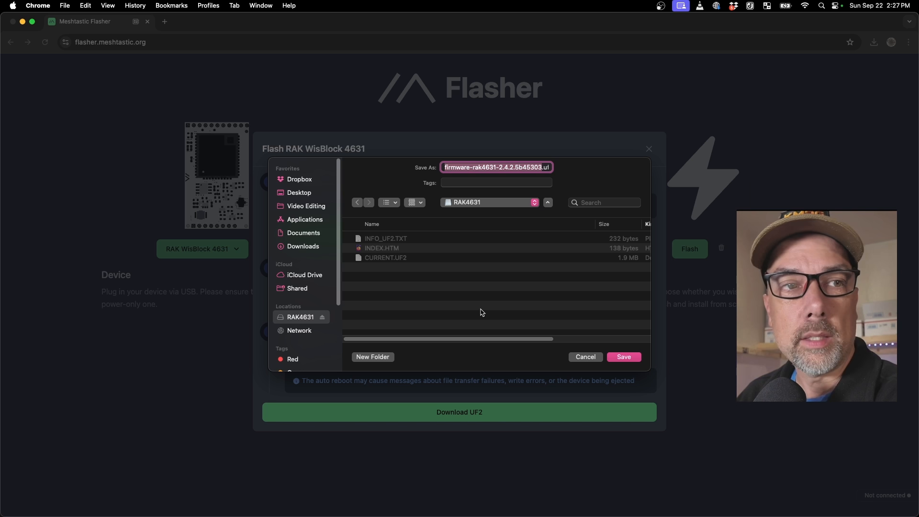
mouse_move(492, 174)
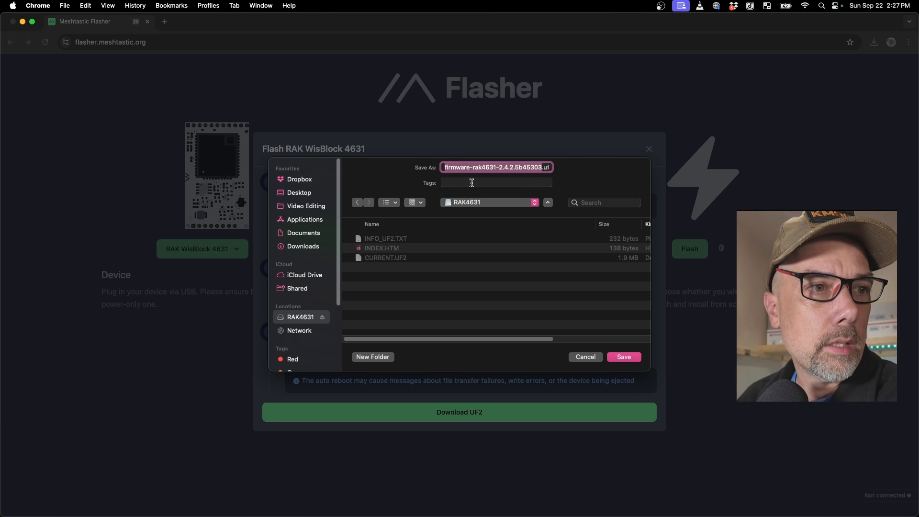
mouse_move(632, 354)
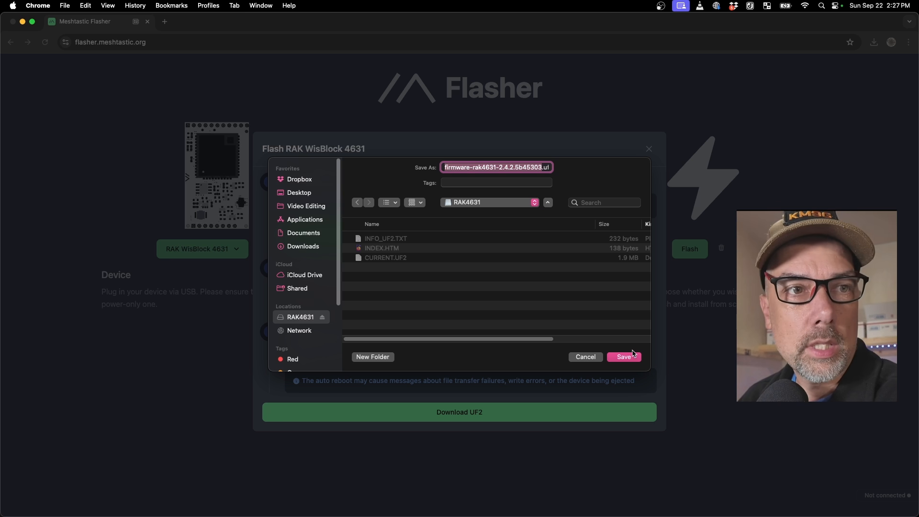